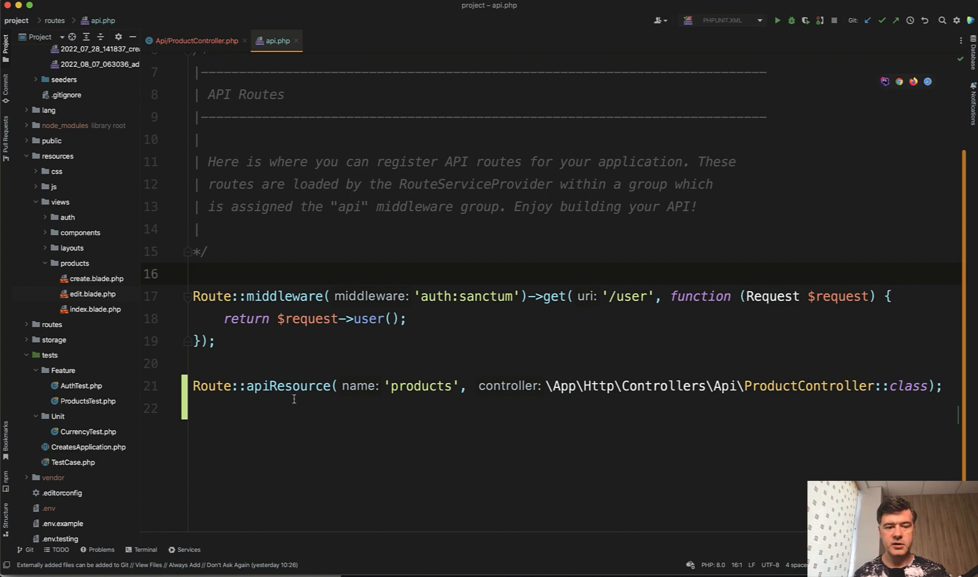
# Write test_api_returns_products_list, storing getJson('/api/products') in $response.
pyautogui.doubleClick(288, 385)
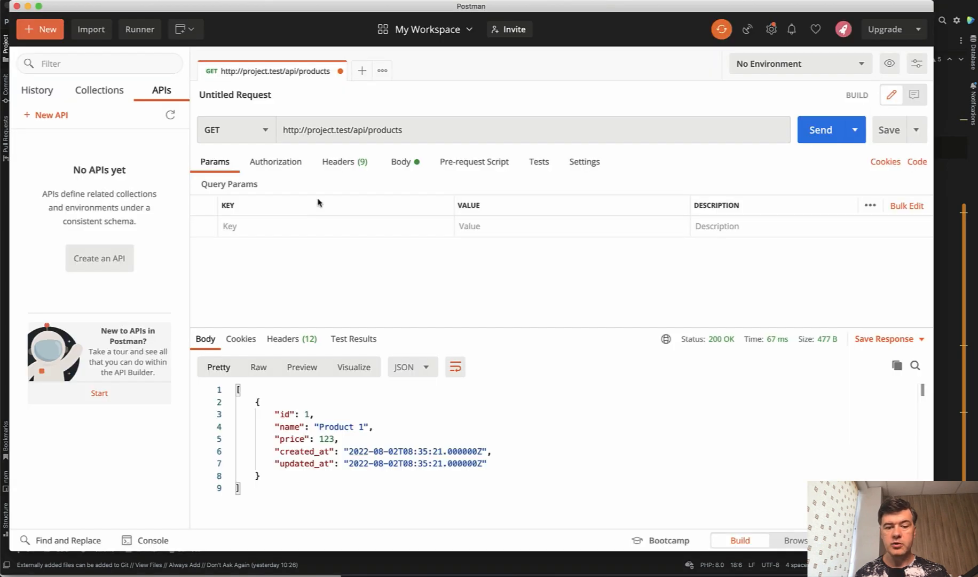
pyautogui.moveTo(437, 446)
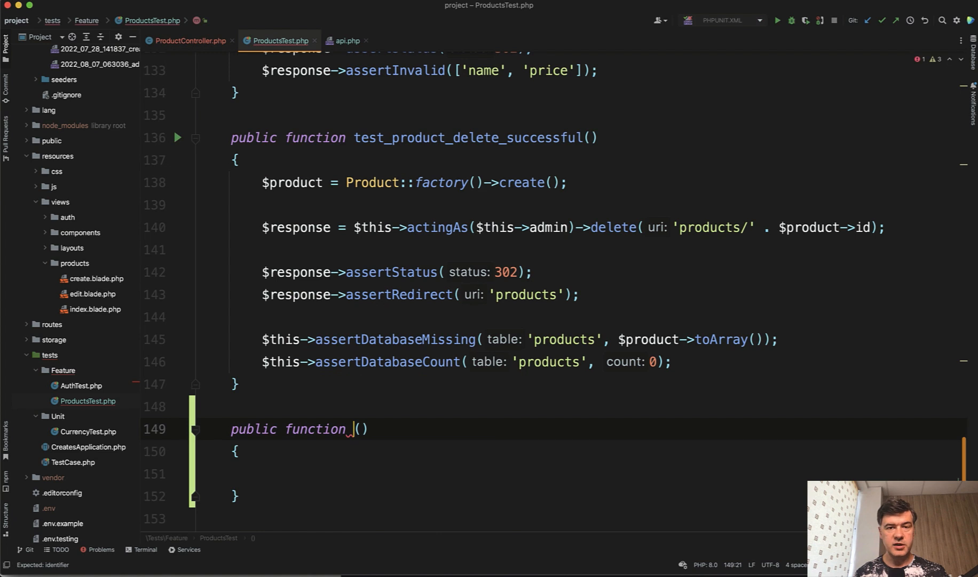
pyautogui.write('test_ap')
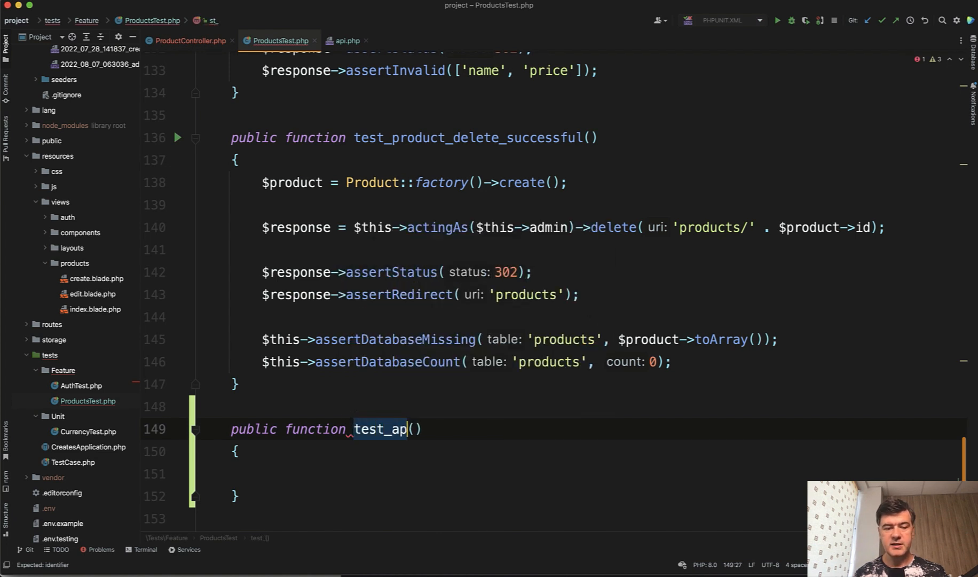
pyautogui.write('i_return')
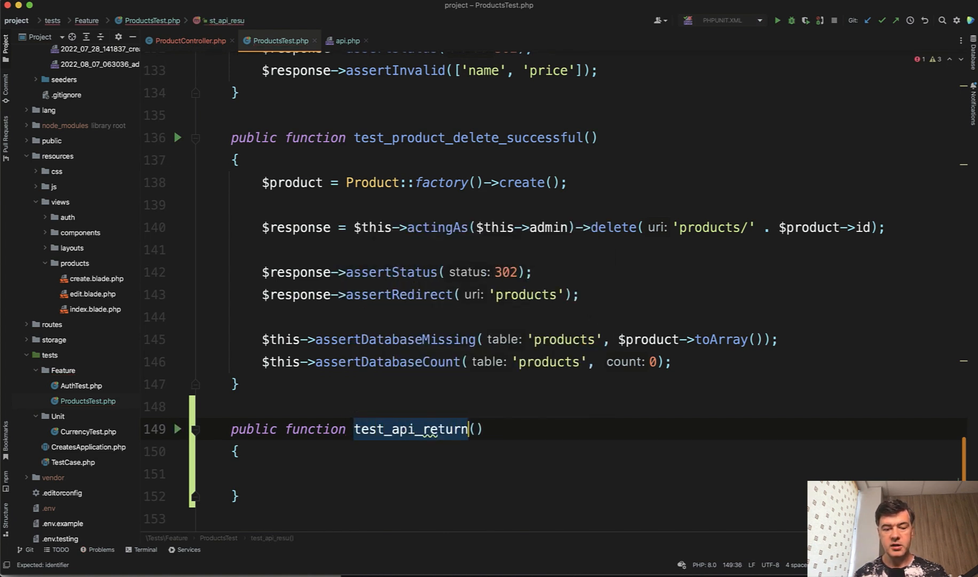
pyautogui.write('s_products_')
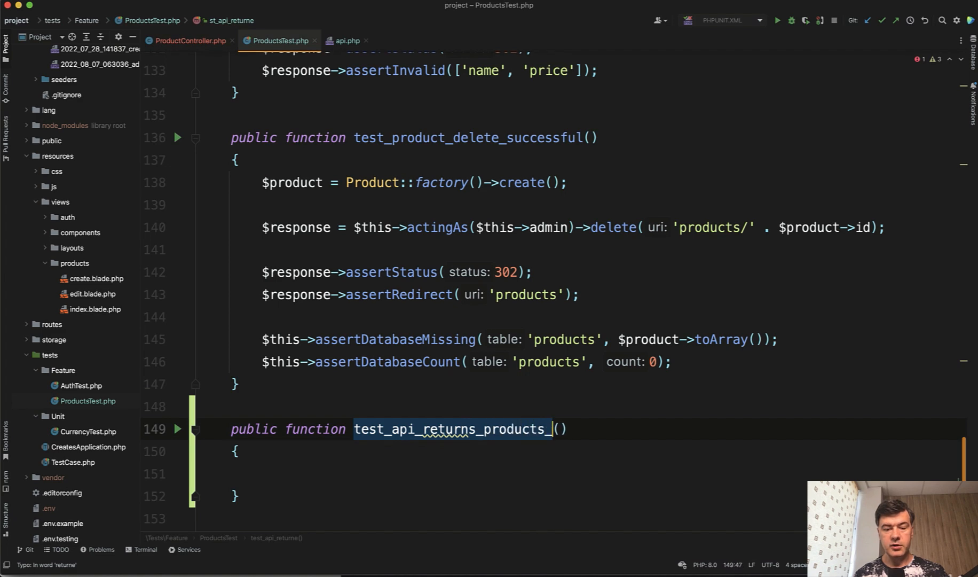
pyautogui.write('list')
pyautogui.click(596, 475)
pyautogui.write("$this->get('');")
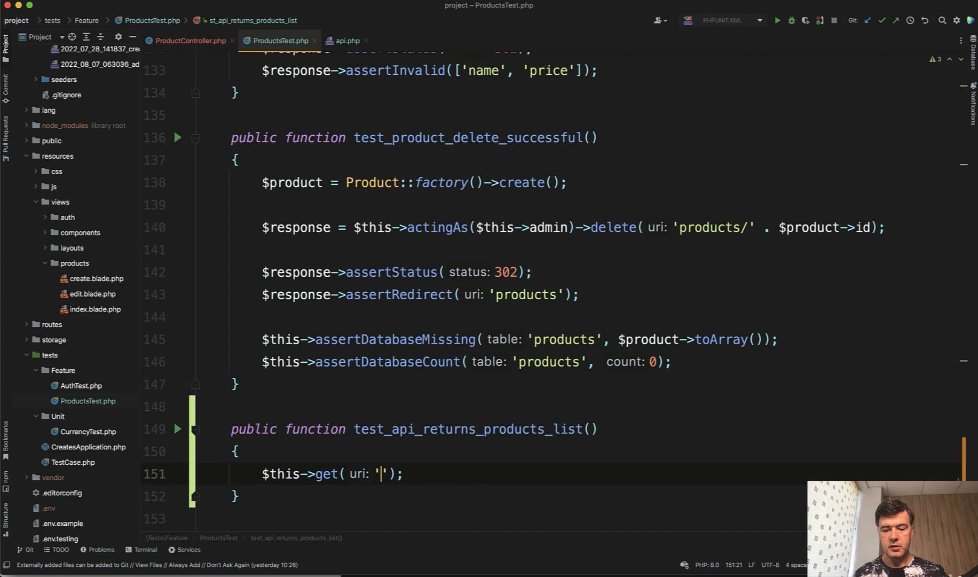
pyautogui.write('/api/product')
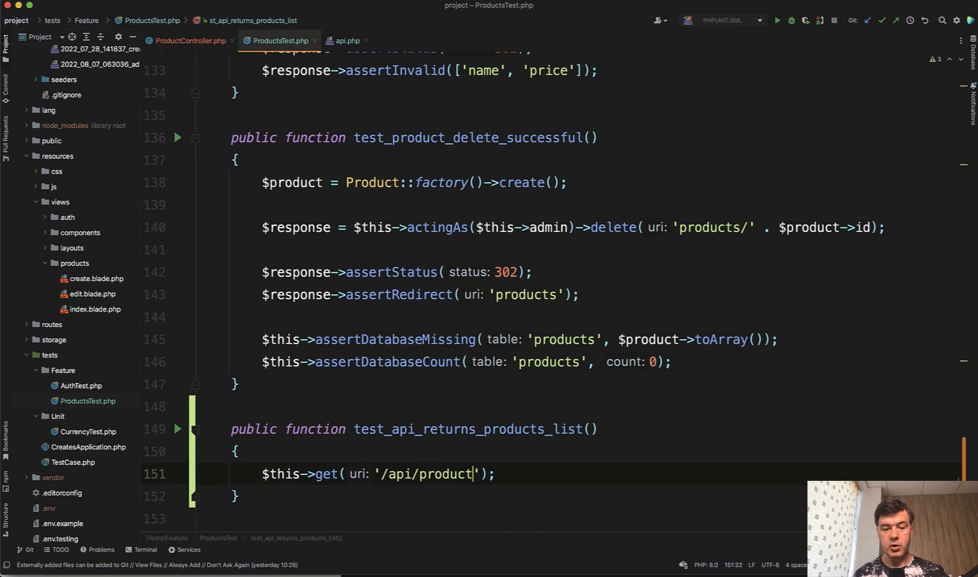
pyautogui.write('s')
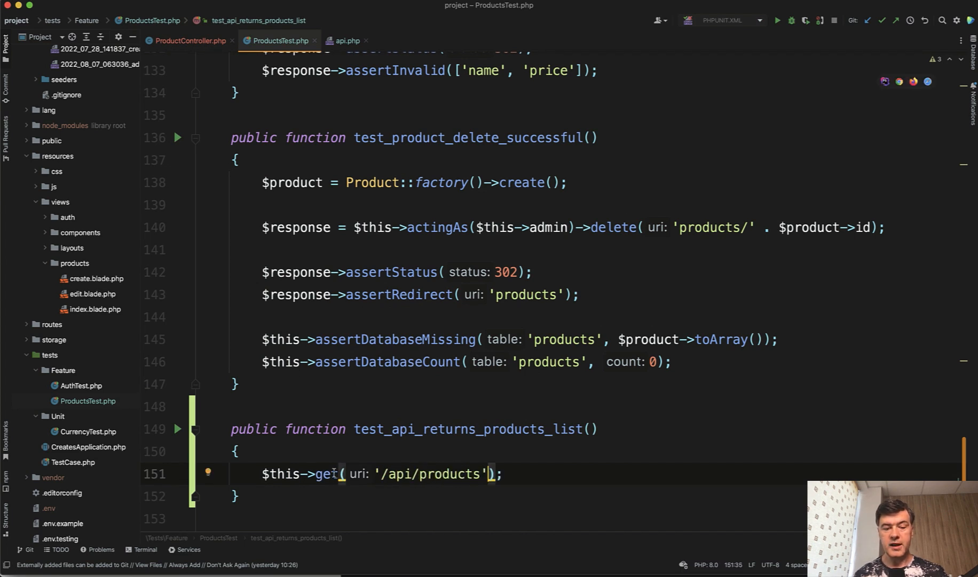
pyautogui.write('Json')
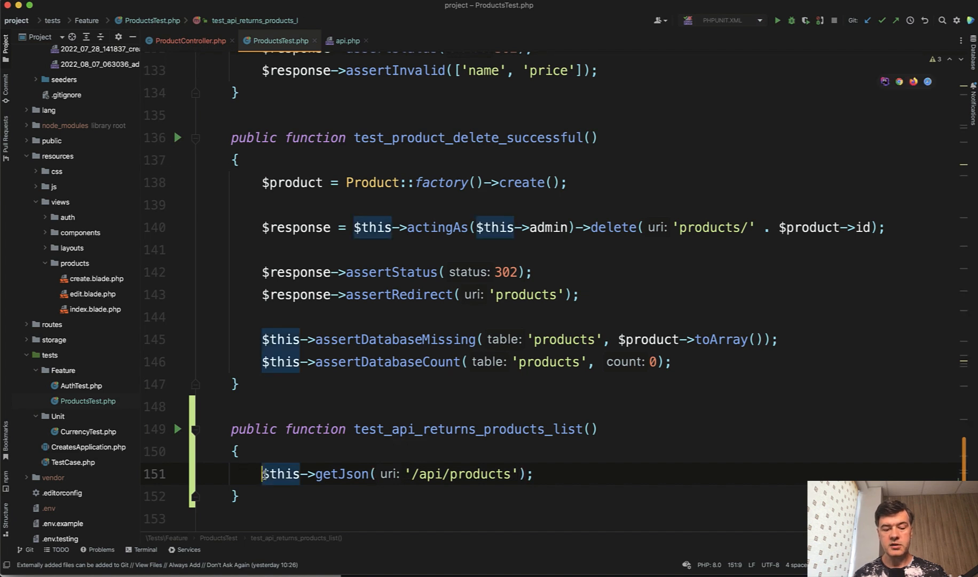
pyautogui.write('$response')
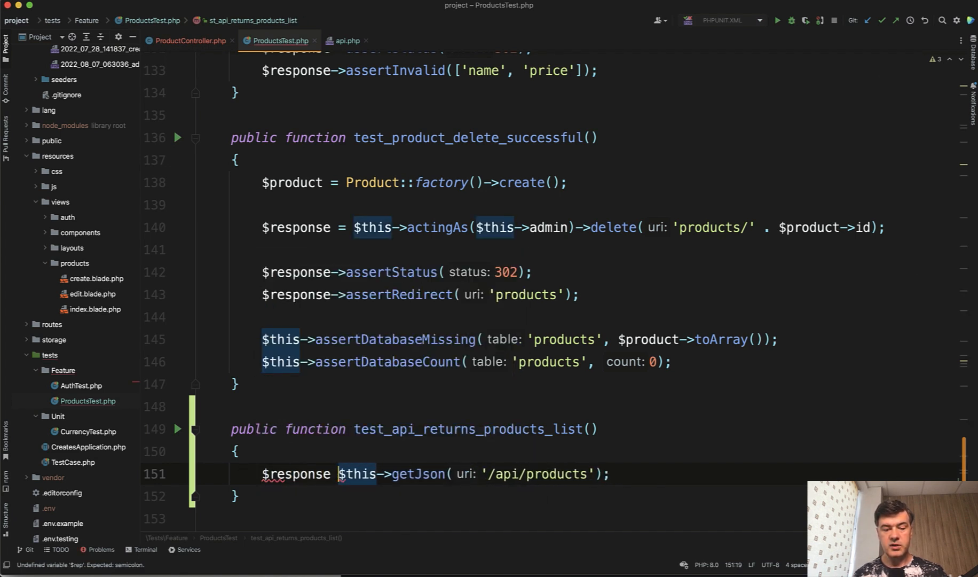
pyautogui.write('=')
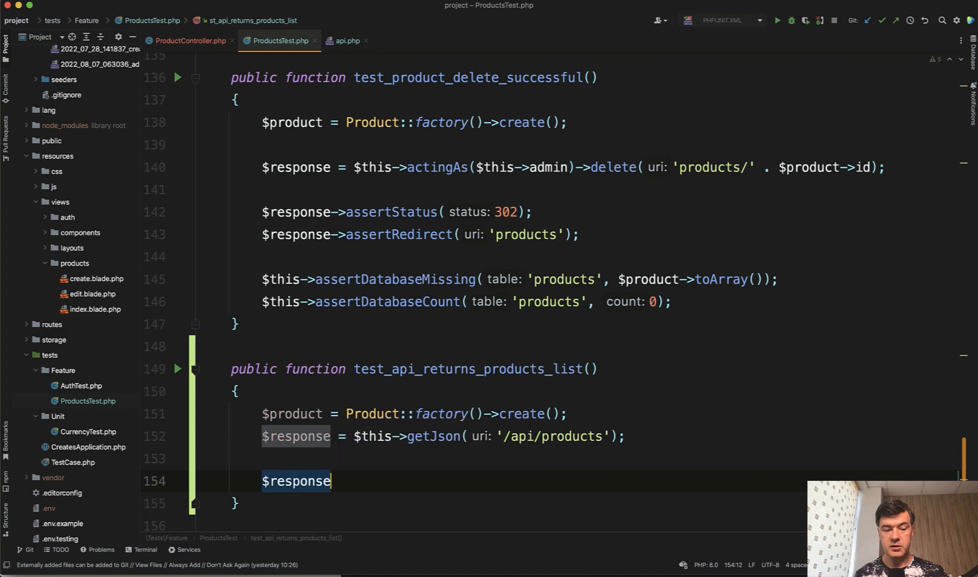
# Assert the response JSON matches $product->toArray().
pyautogui.write('->assertJson(')
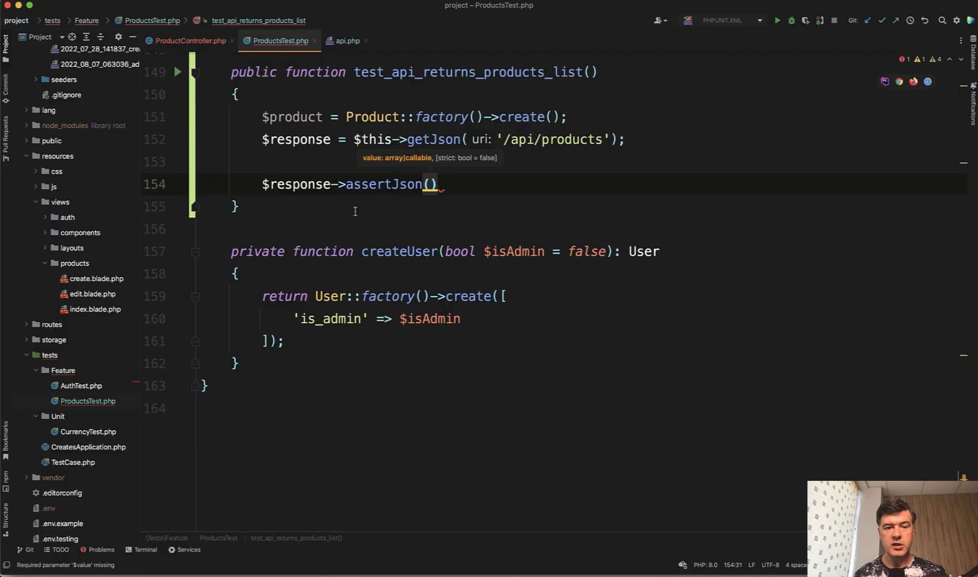
pyautogui.write('$product-')
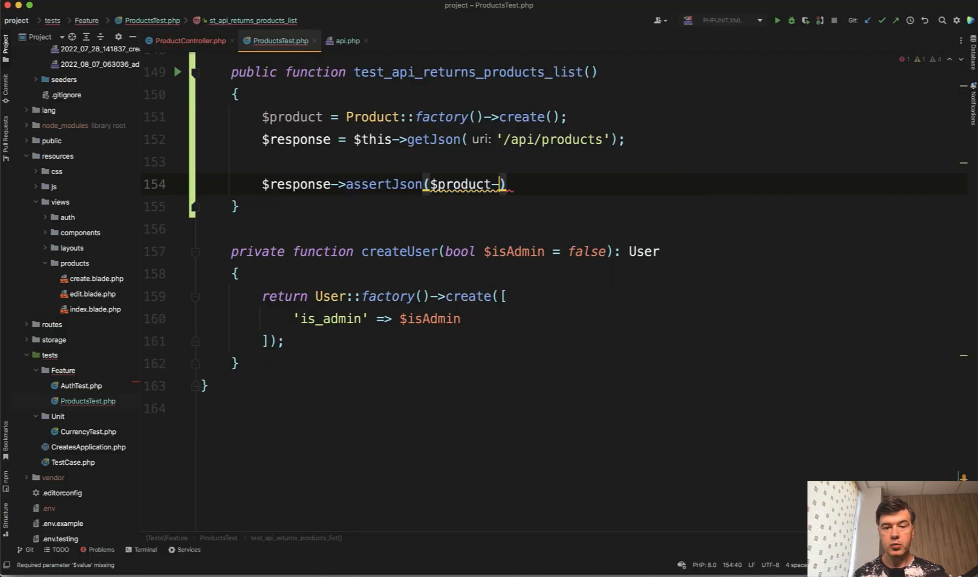
pyautogui.write('->toArray()')
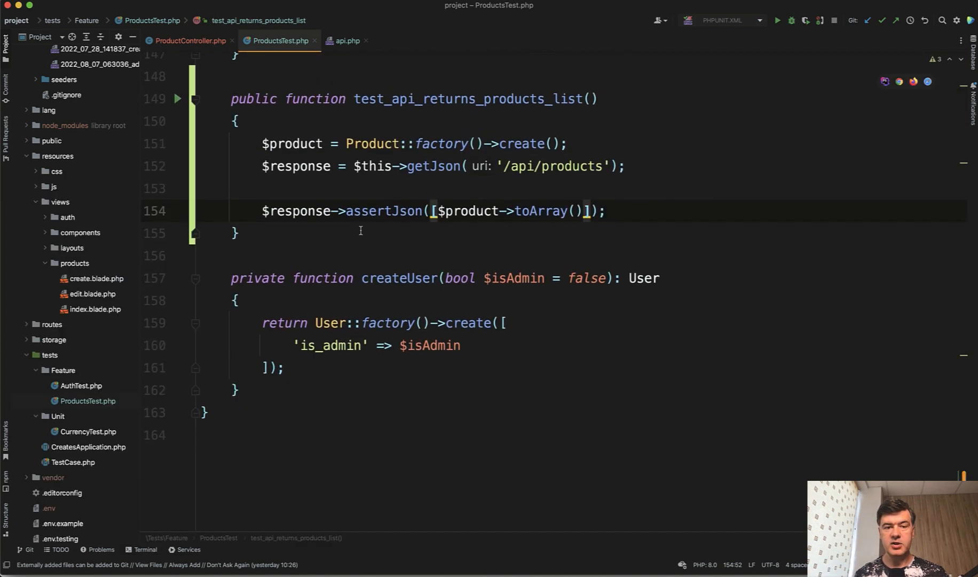
# Wrap the assertJson argument as [$product->toArray()].
pyautogui.doubleClick(465, 210)
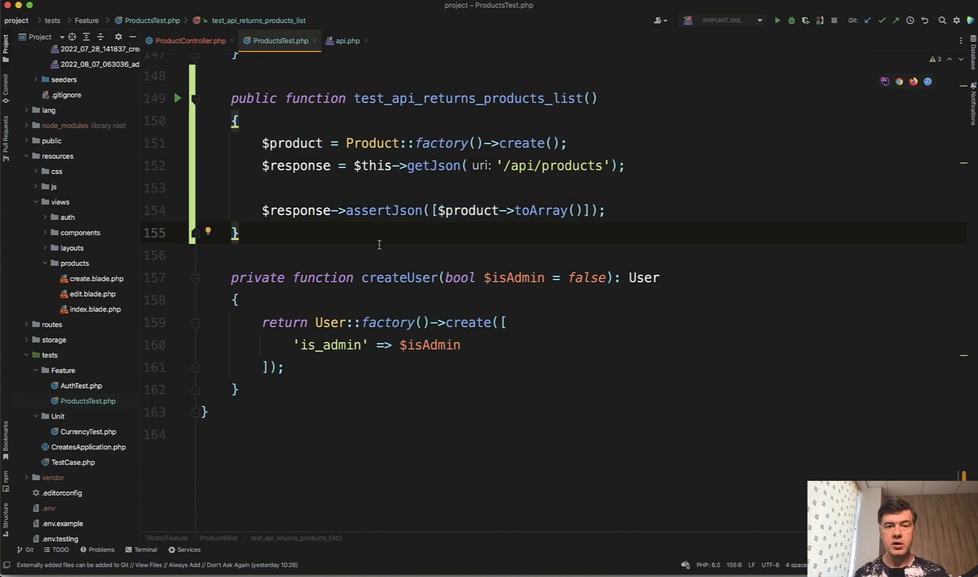
pyautogui.moveTo(303, 252)
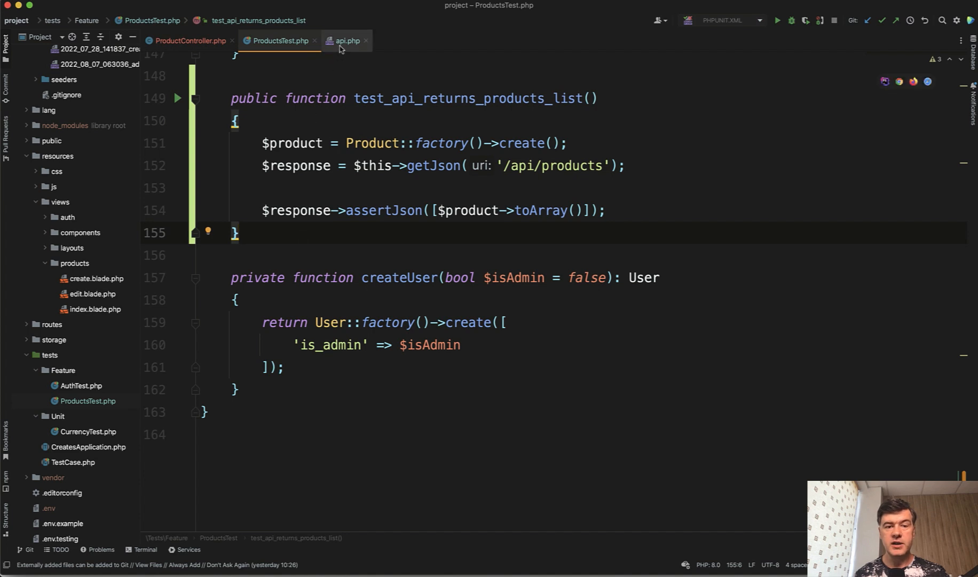
pyautogui.click(346, 41)
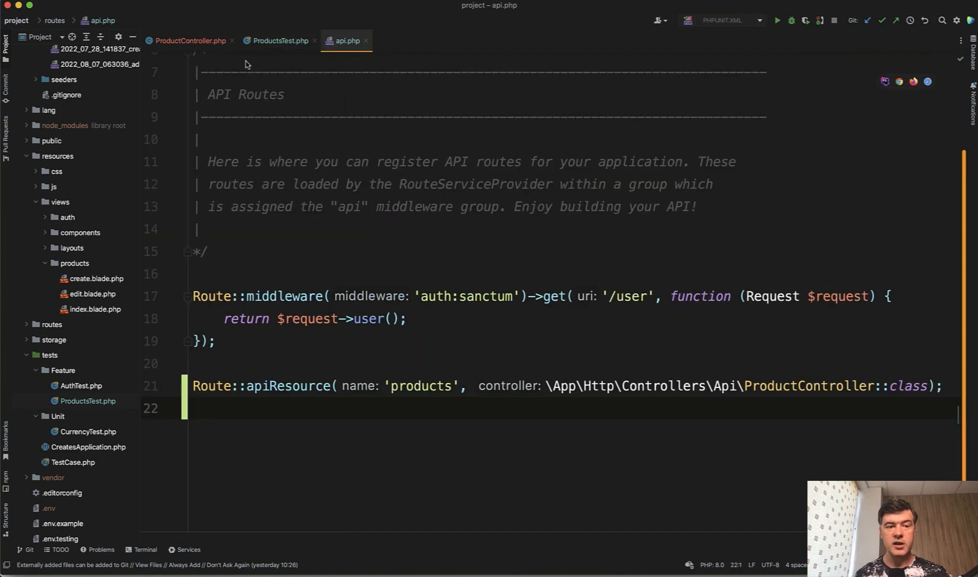
pyautogui.click(189, 41)
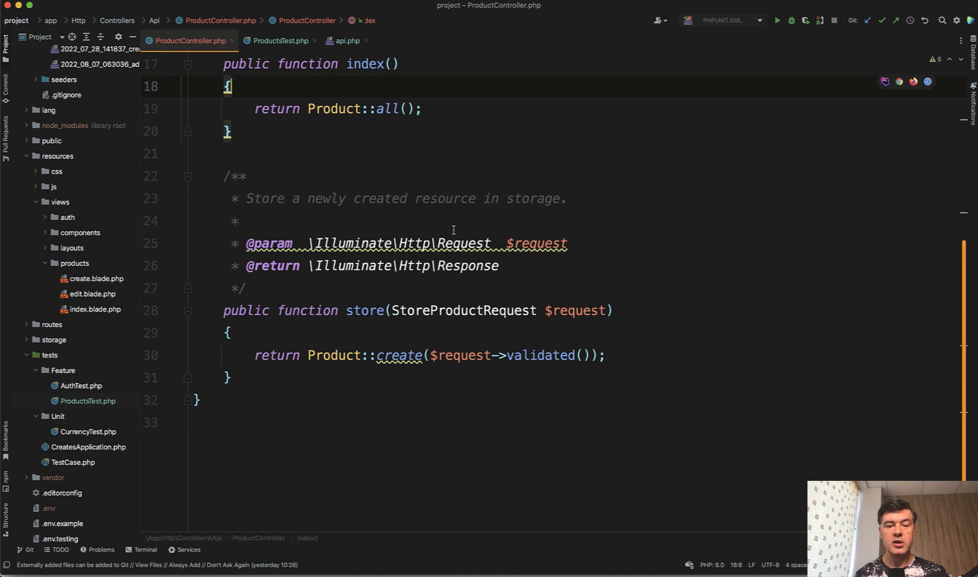
pyautogui.click(280, 41)
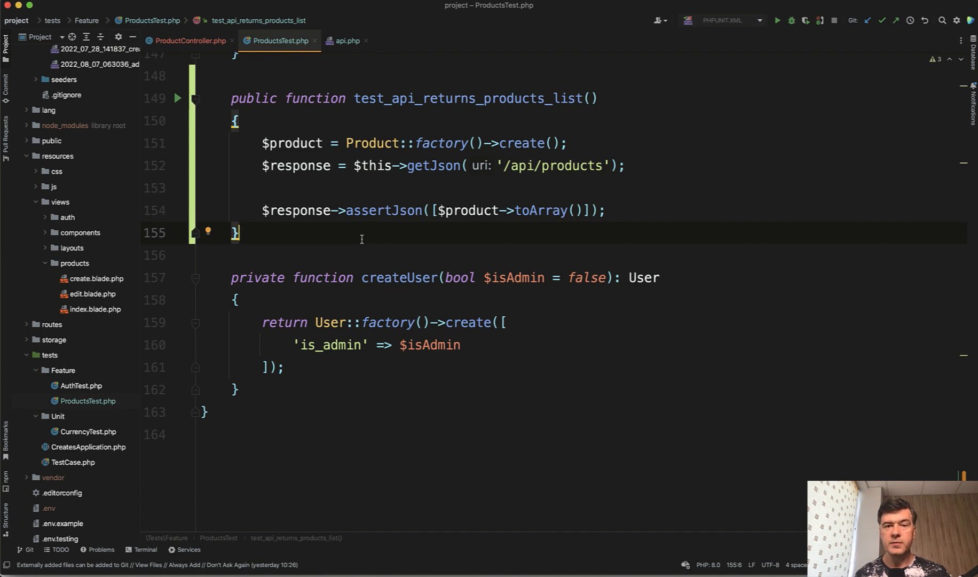
pyautogui.click(343, 75)
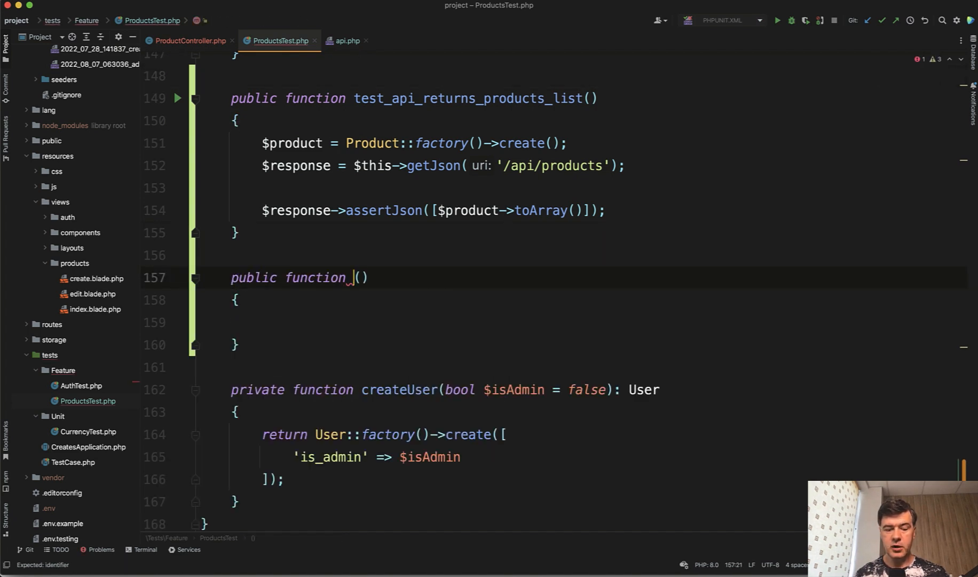
# Name the new test method test_api_product_store_successful.
pyautogui.write('test_api_')
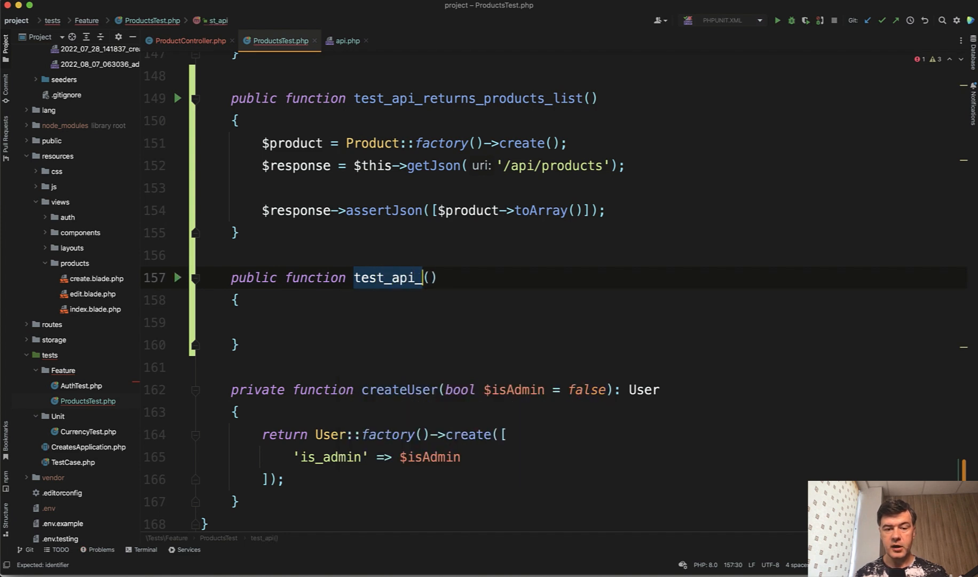
pyautogui.write('product_store_')
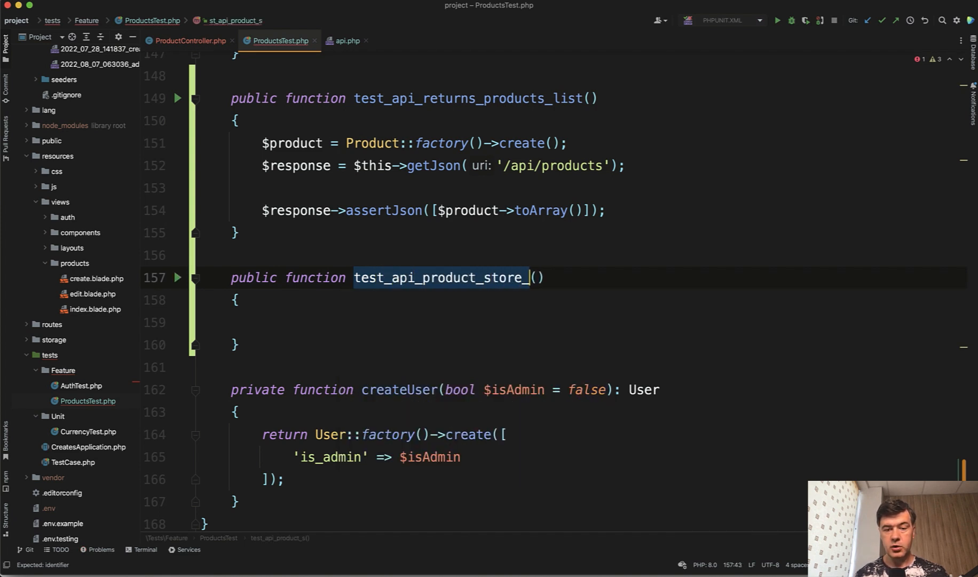
pyautogui.write('successful')
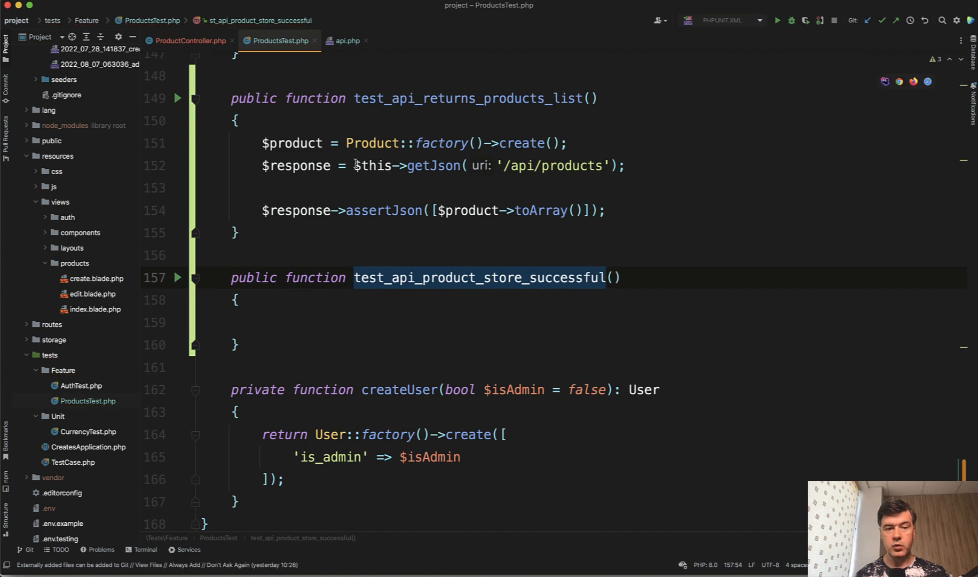
# Post a name and price 123 to /api/products, then assert status and JSON.
pyautogui.click(357, 165)
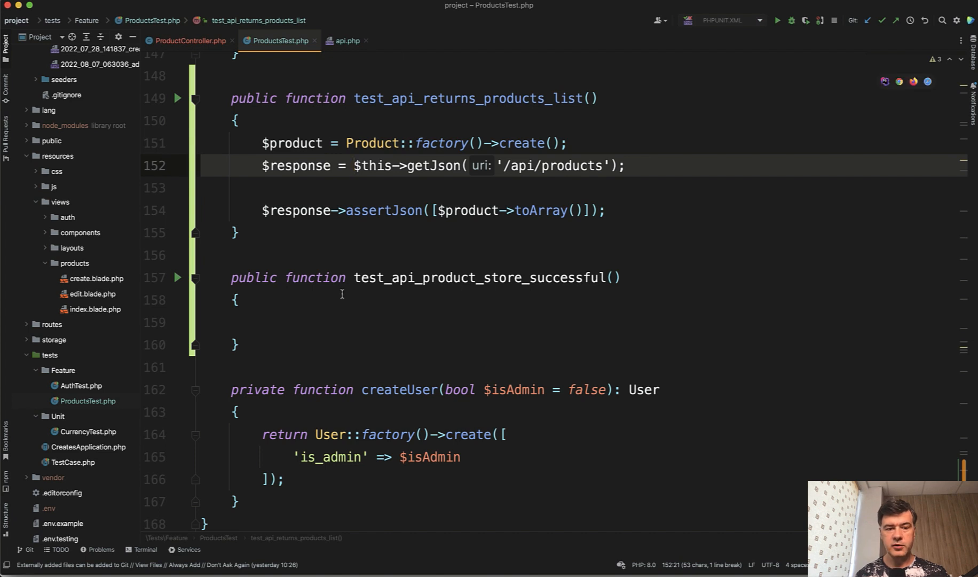
pyautogui.click(320, 322)
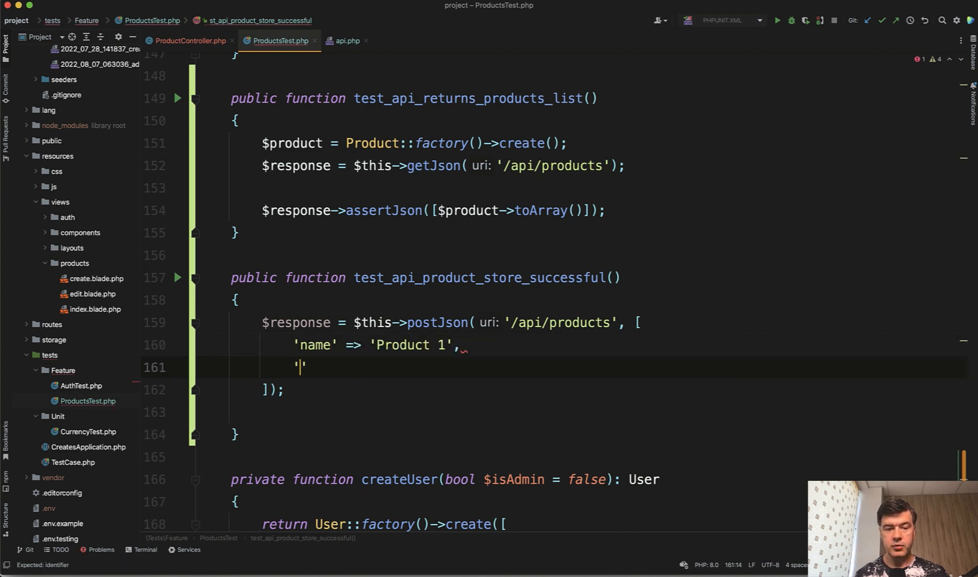
pyautogui.write("price' => 123")
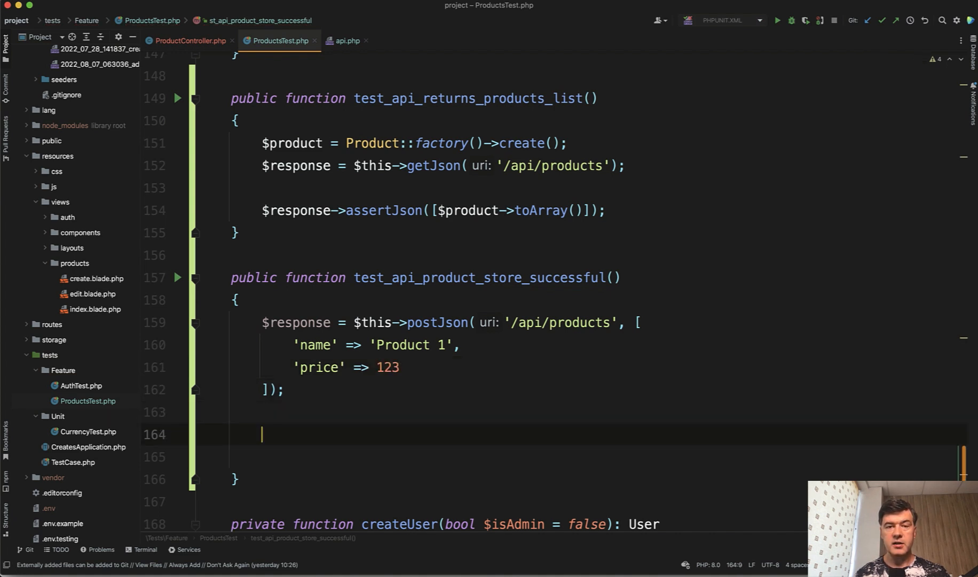
pyautogui.write('$response')
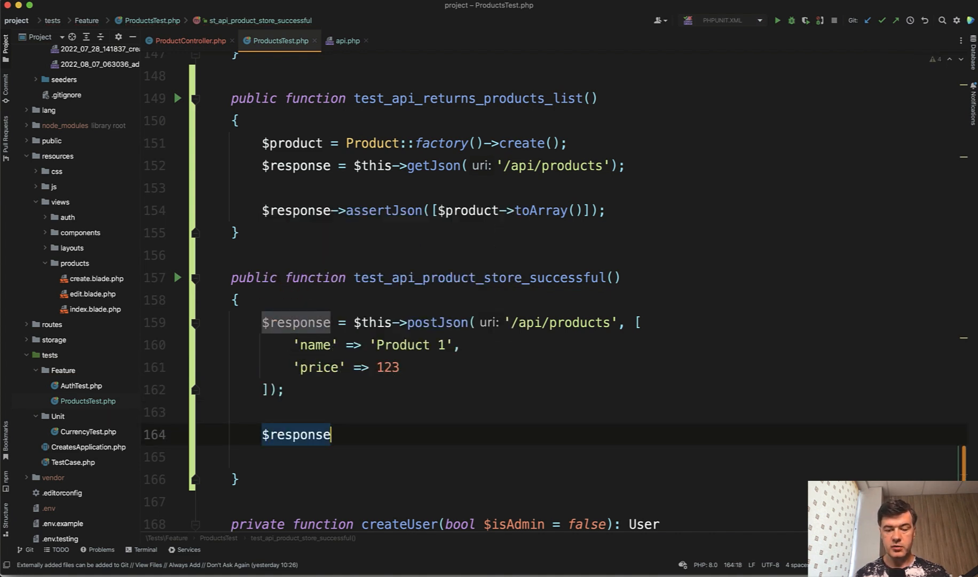
pyautogui.write('->assertStatus(200);')
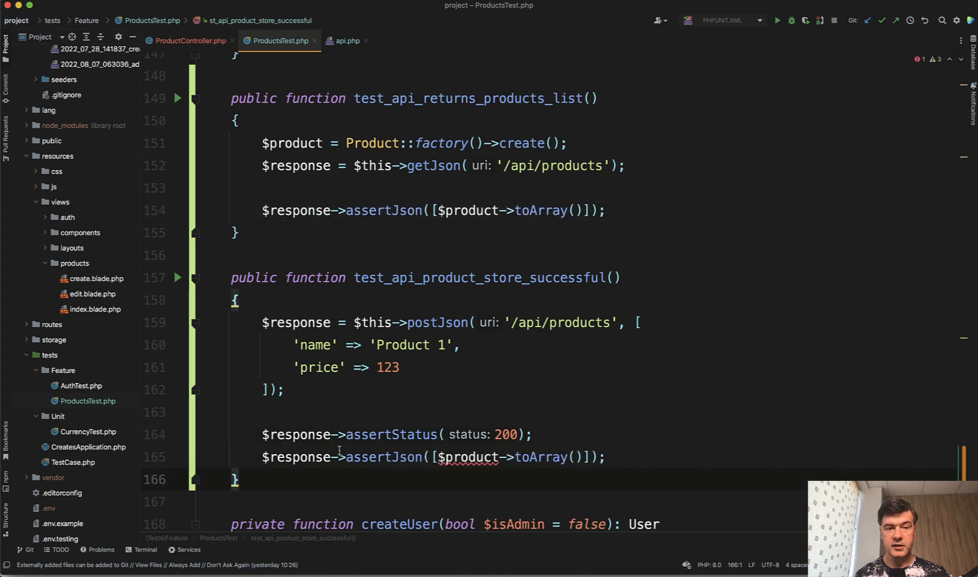
# Extract the payload into $product, post it, and assert JSON against $product without toArray().
pyautogui.click(190, 40)
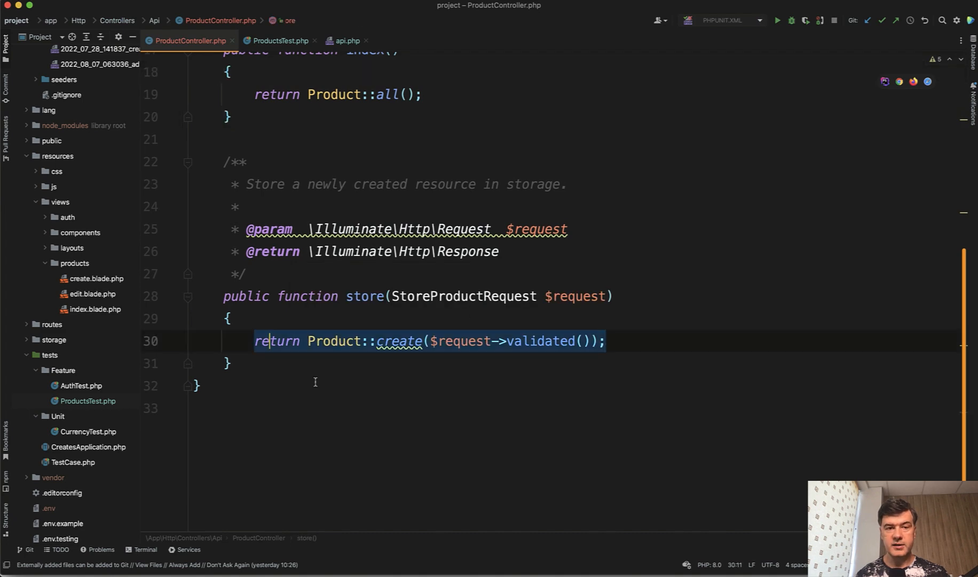
pyautogui.click(279, 41)
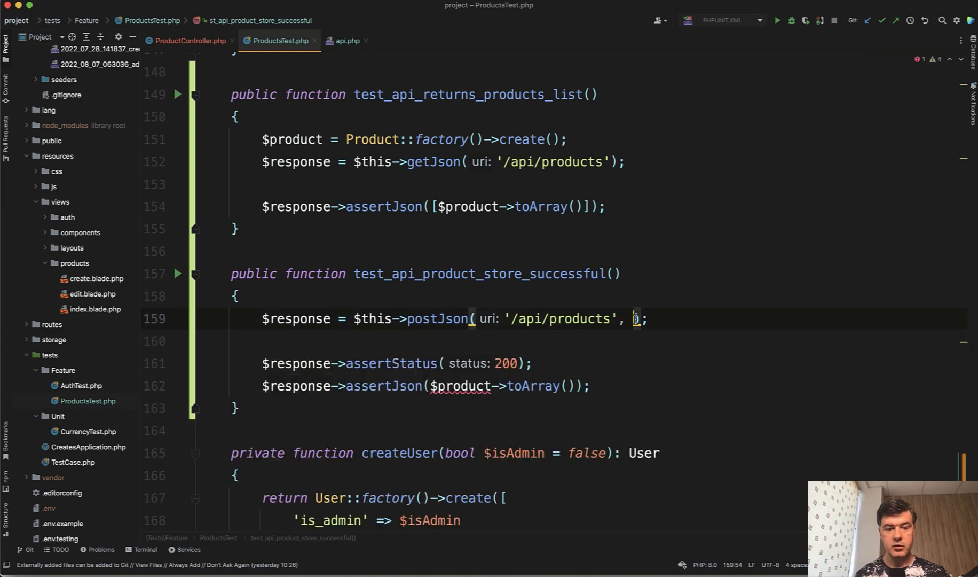
pyautogui.write('$product = [')
pyautogui.write("'name' => 'Product 1',")
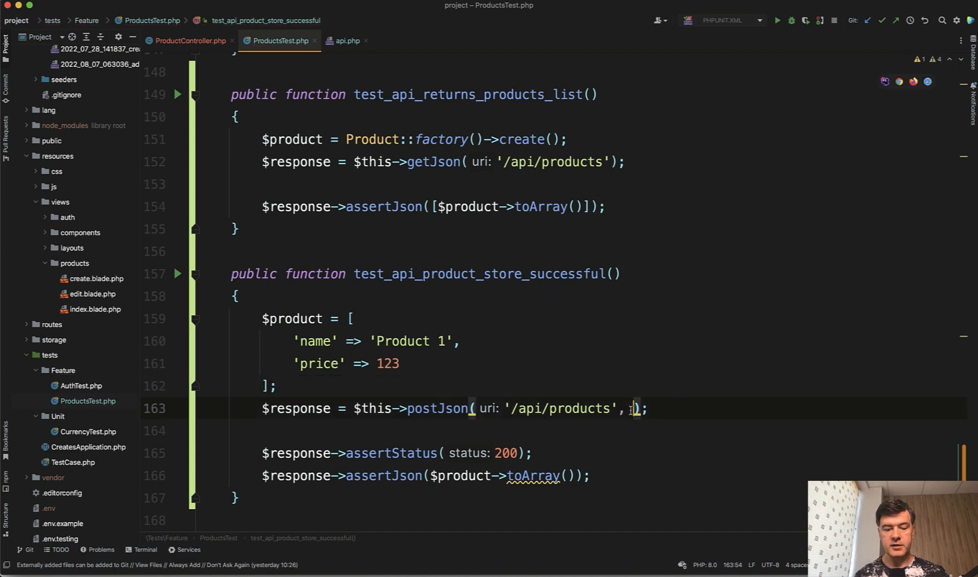
pyautogui.write('$product')
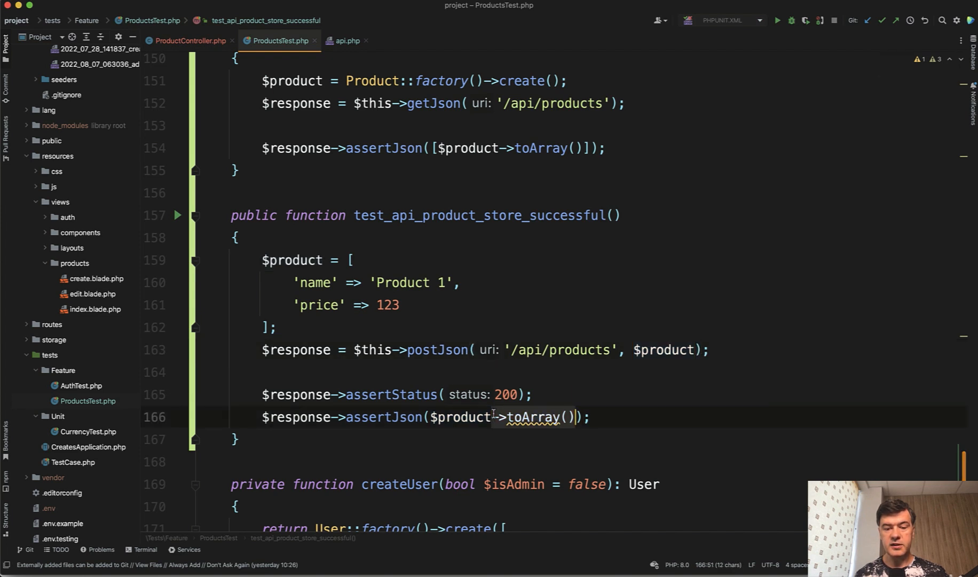
pyautogui.press('Backspace')
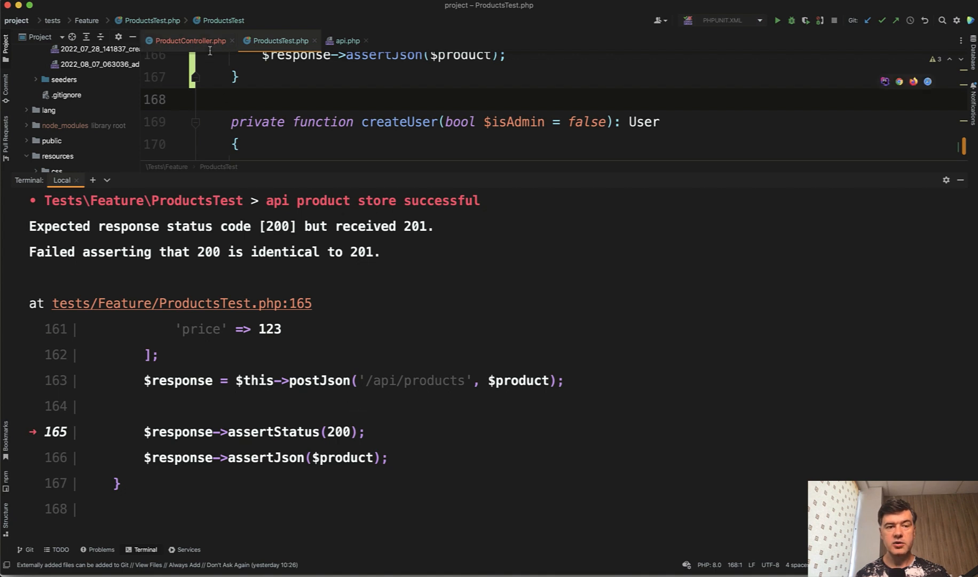
# Change the store test's assertStatus from 200 to 201 and rerun the tests.
pyautogui.click(189, 41)
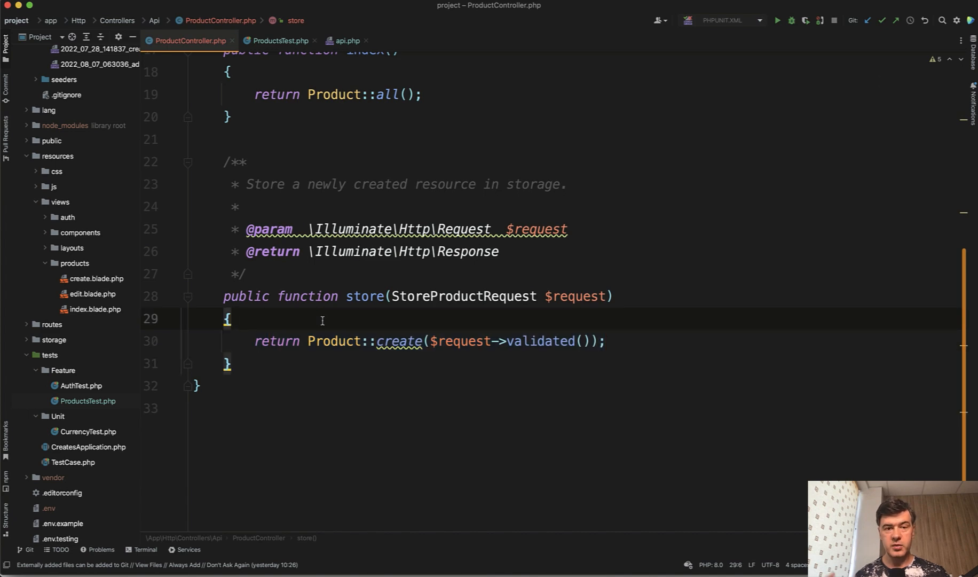
pyautogui.click(278, 40)
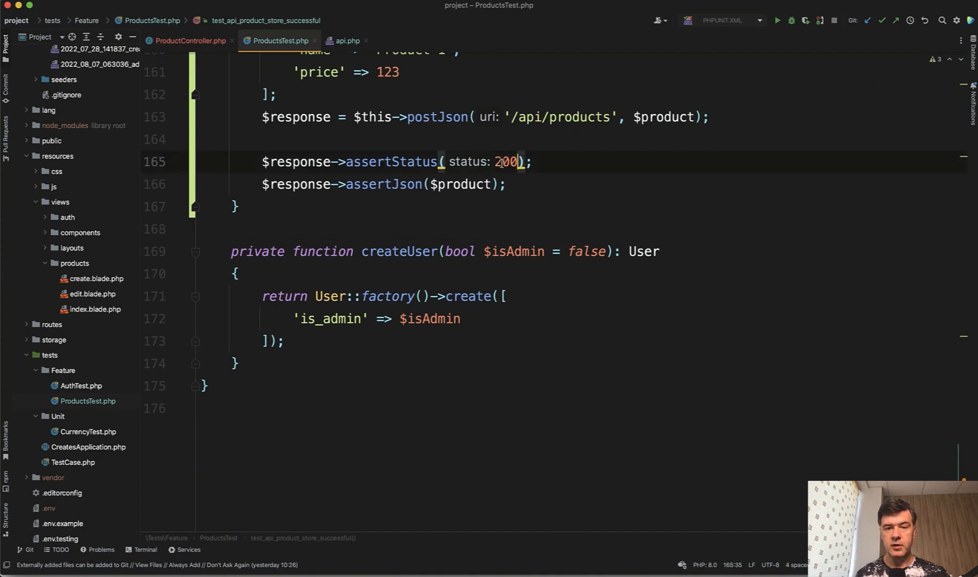
pyautogui.write('201')
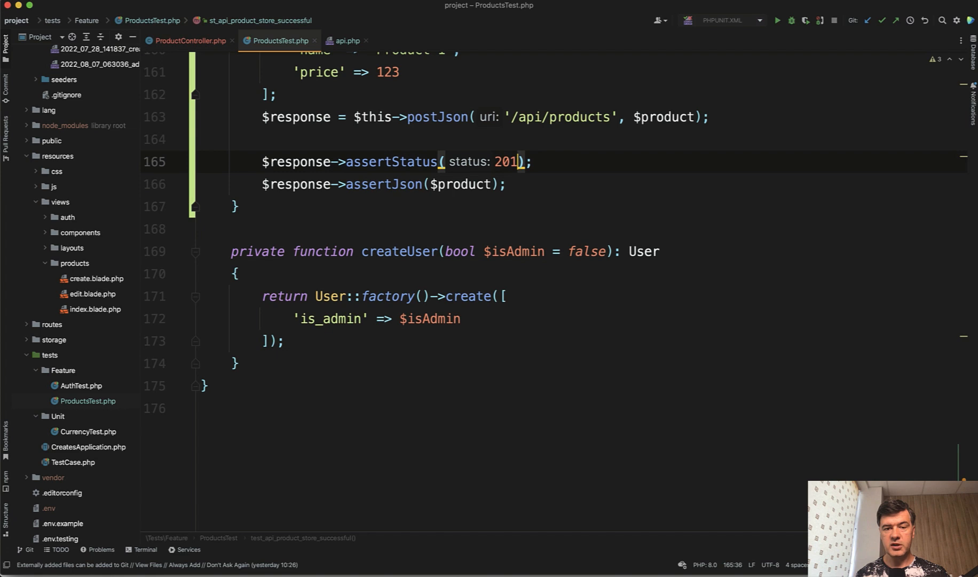
pyautogui.click(145, 550)
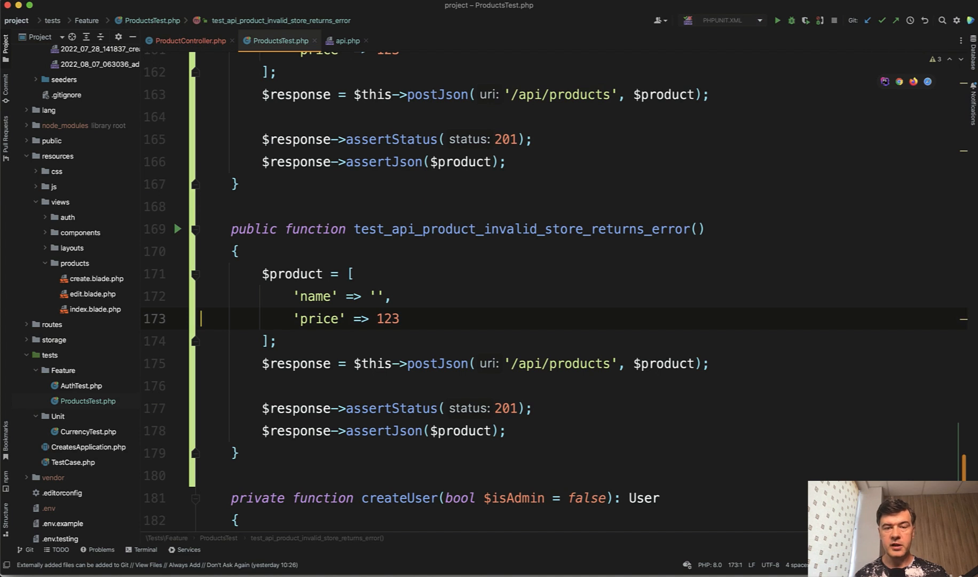
# Make test_api_product_invalid_store_returns_error expect status 422.
pyautogui.scroll(-3)
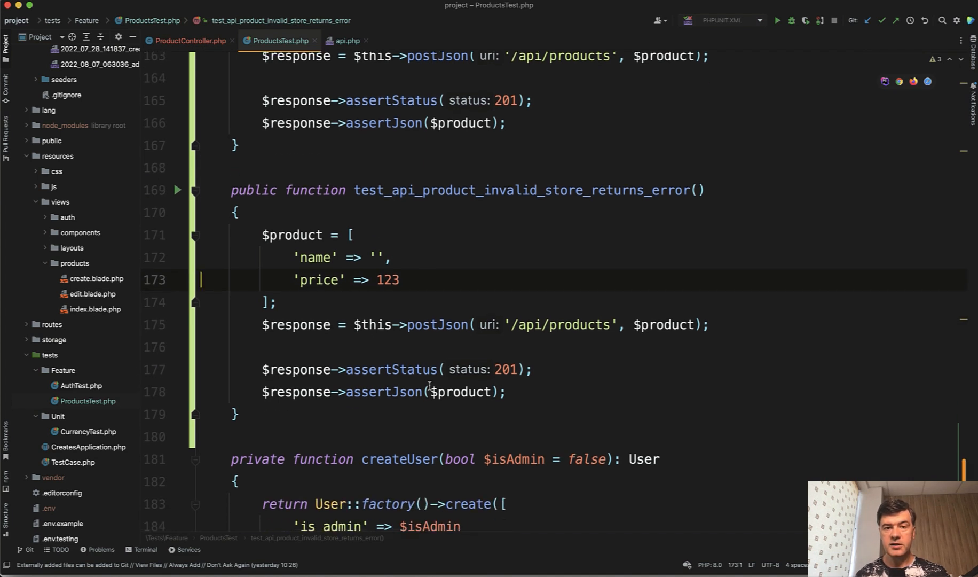
pyautogui.moveTo(481, 380)
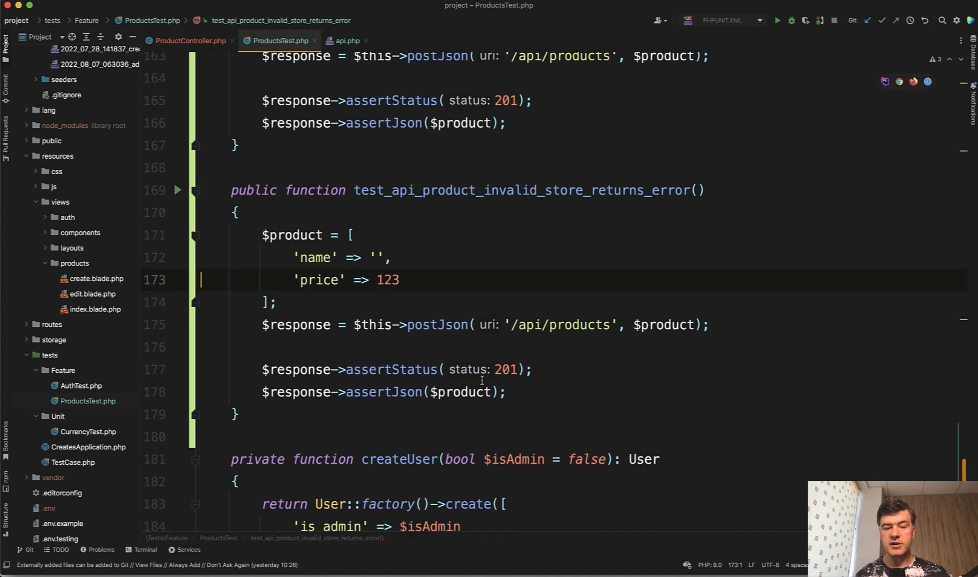
pyautogui.write('422')
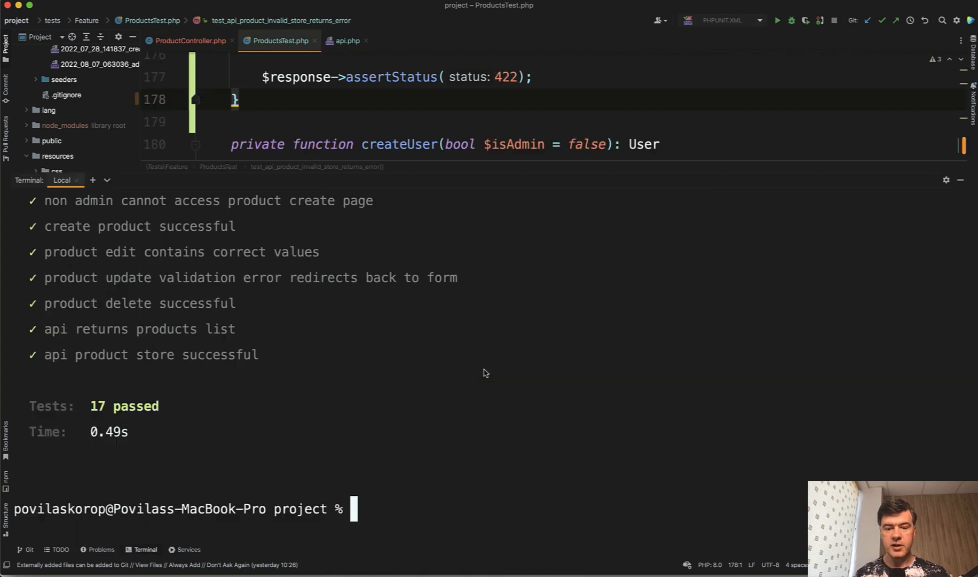
# Run php artisan test in the Terminal to confirm 18 tests pass.
pyautogui.write('php artisan test')
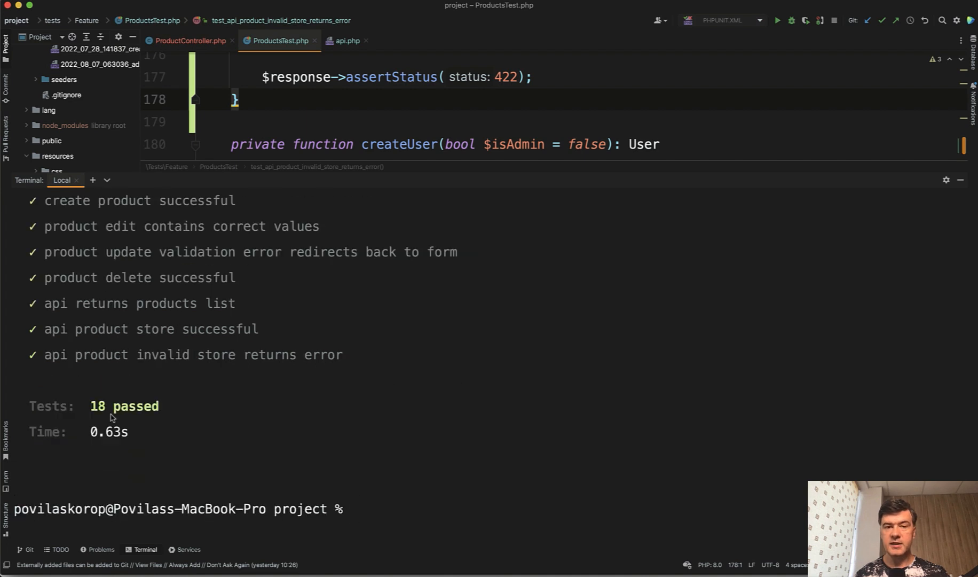
pyautogui.moveTo(114, 374)
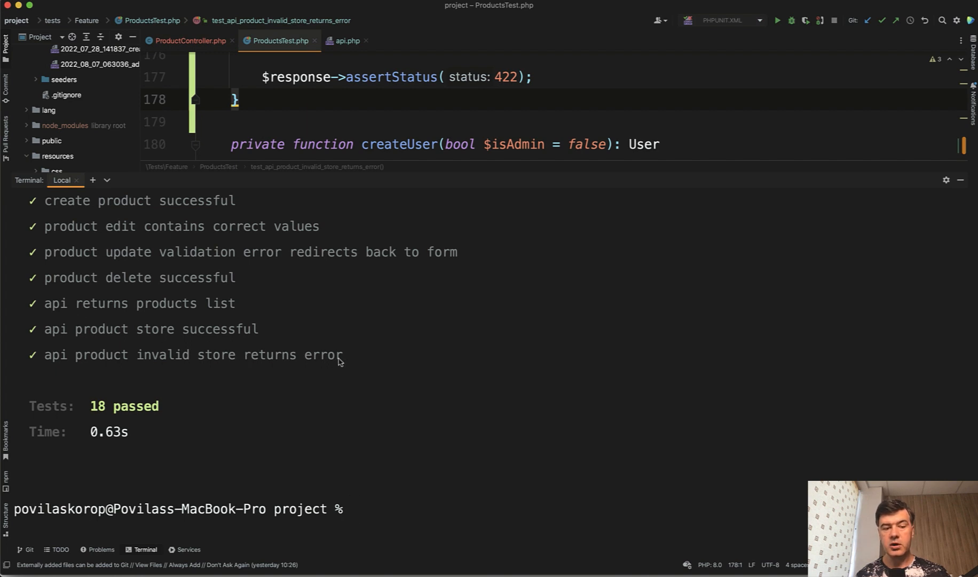
pyautogui.moveTo(351, 358)
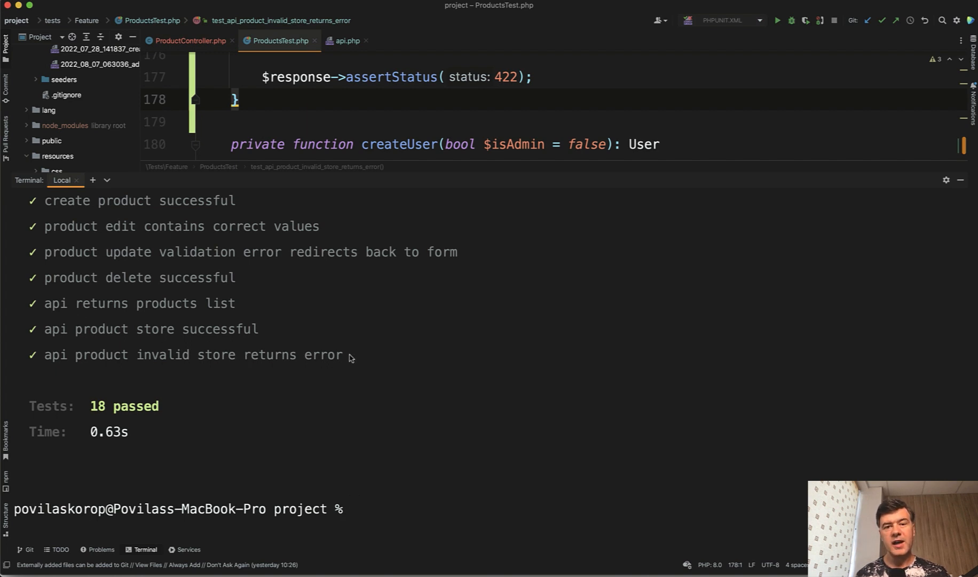